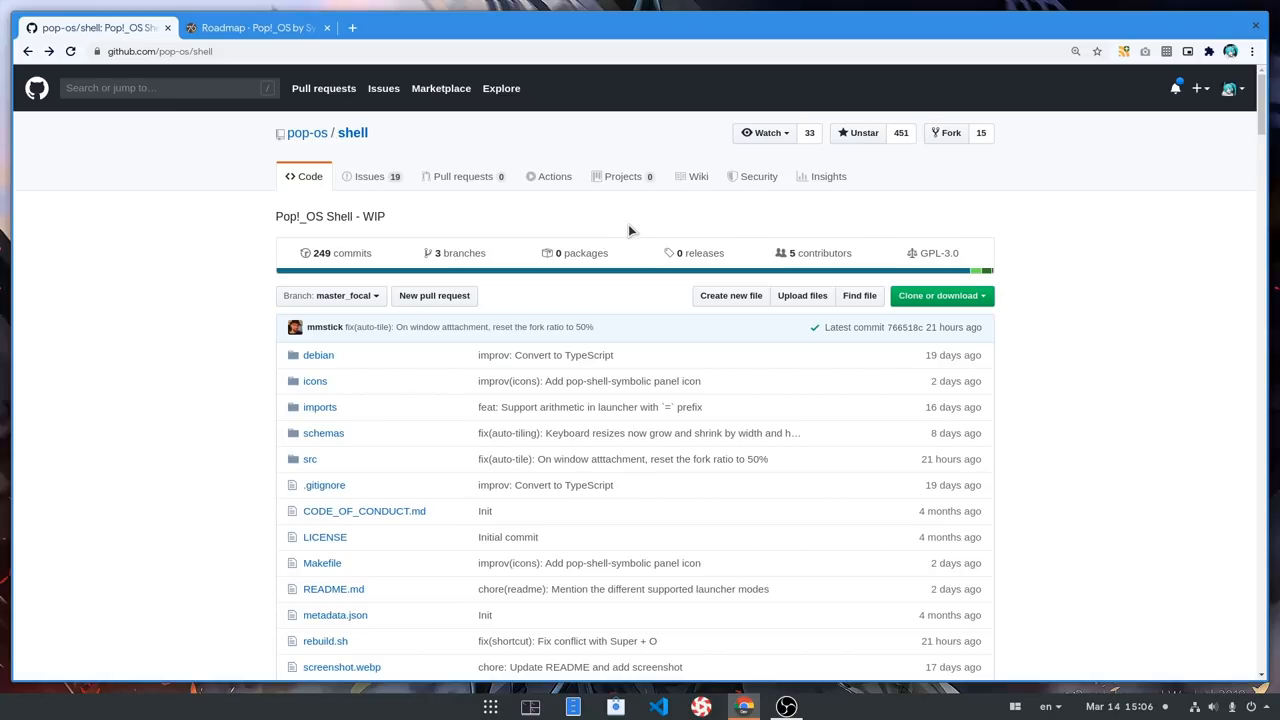
Open mmstick's pop-os/shell commit list and scroll through the March 12–13, 2020 commits.
{"action": "left_click", "coordinate": [324, 327]}
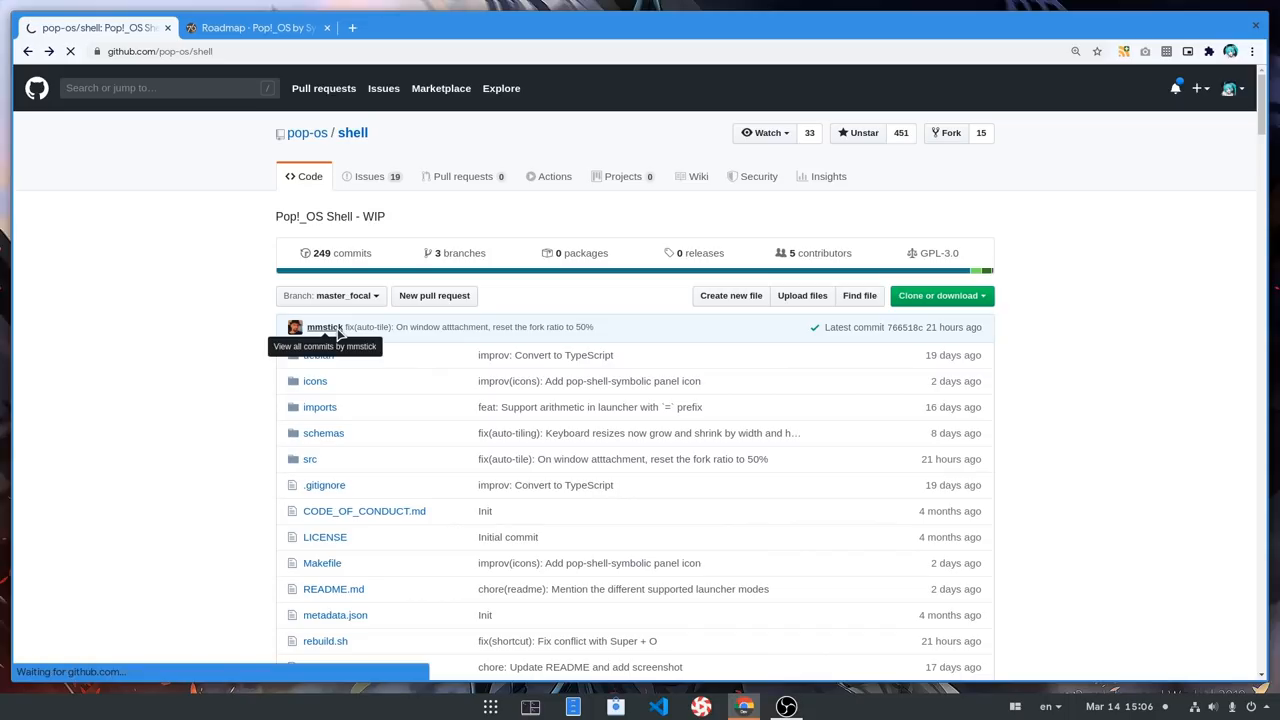
{"action": "left_click", "coordinate": [325, 346]}
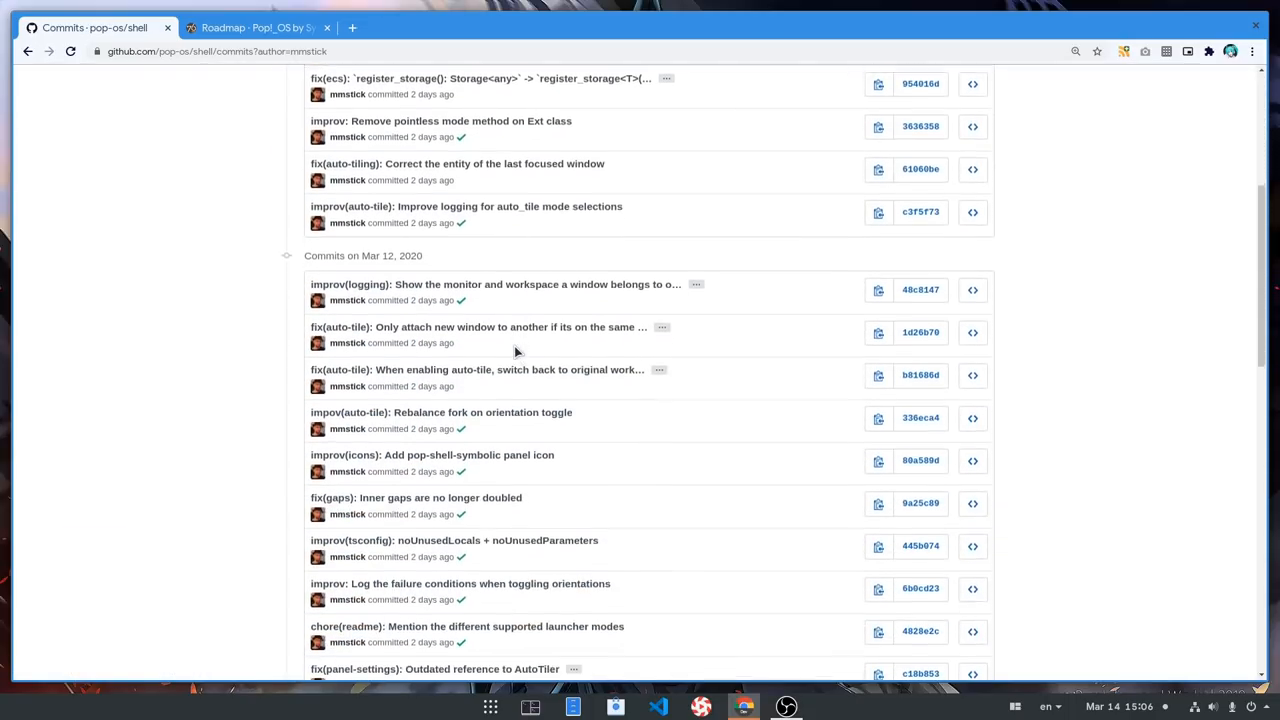
{"action": "scroll", "scroll_direction": "down", "scroll_amount": 3}
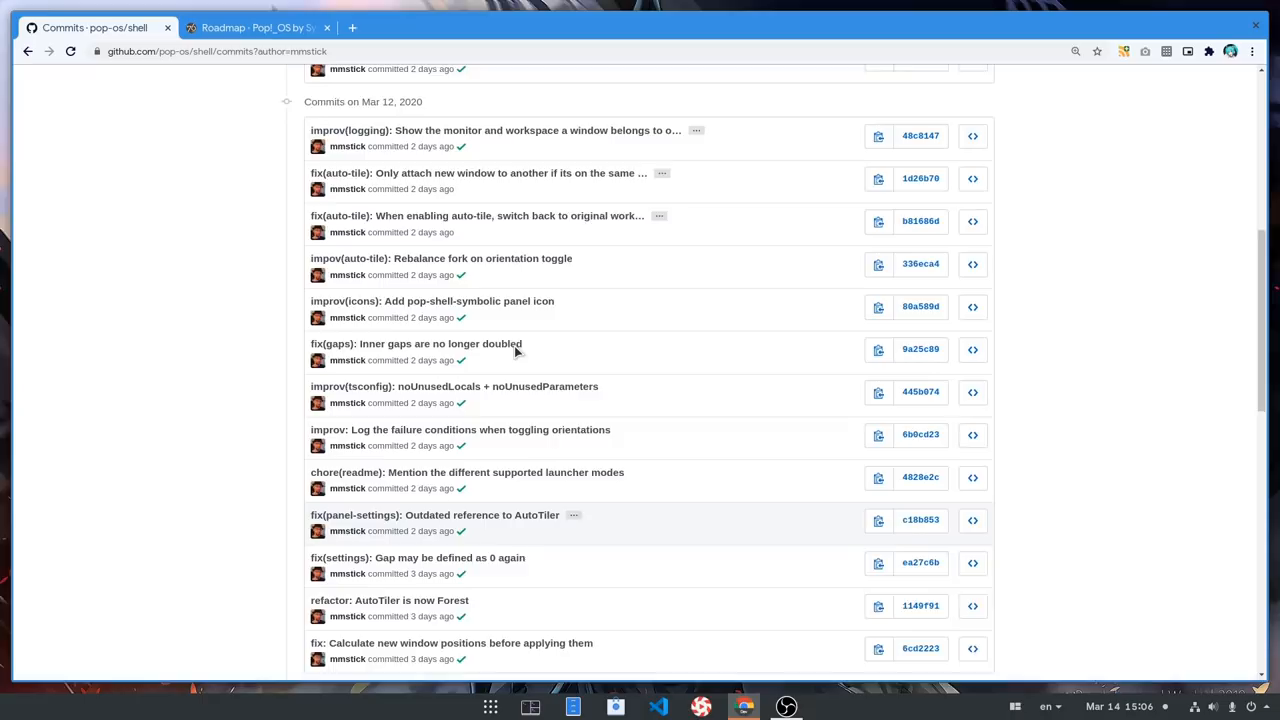
{"action": "scroll", "scroll_direction": "up", "scroll_amount": 3}
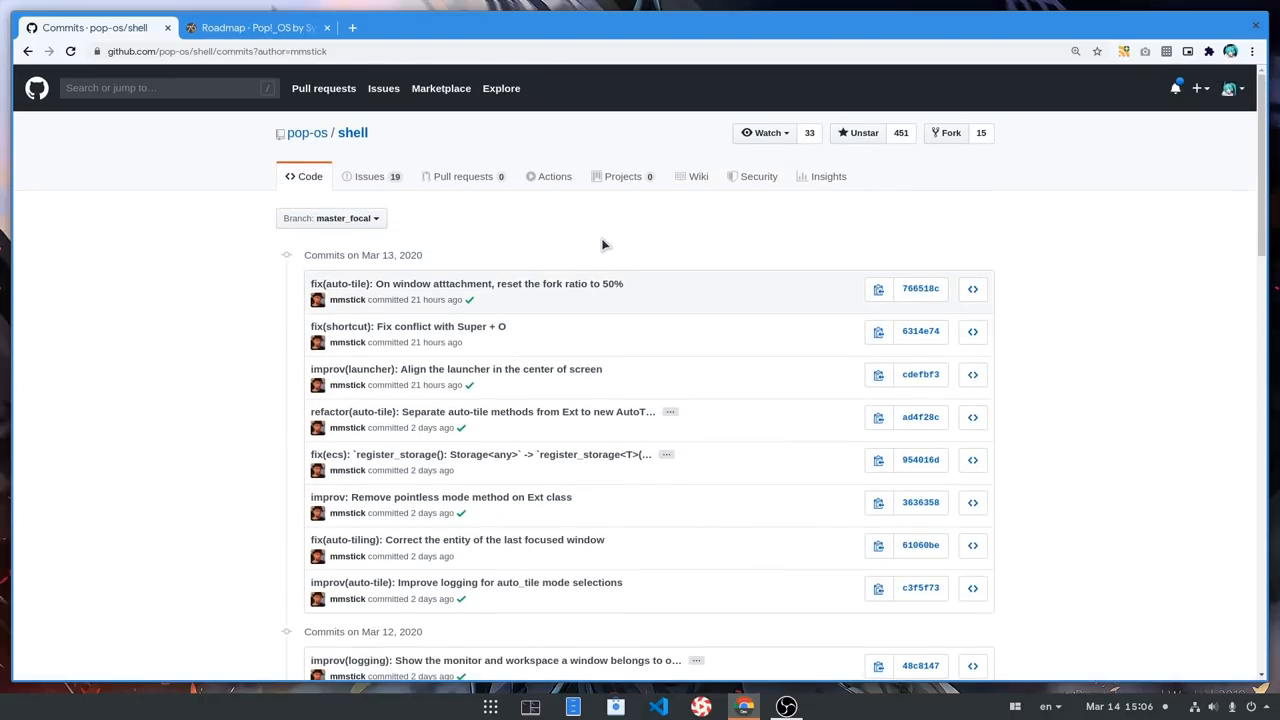
{"action": "mouse_move", "coordinate": [538, 274]}
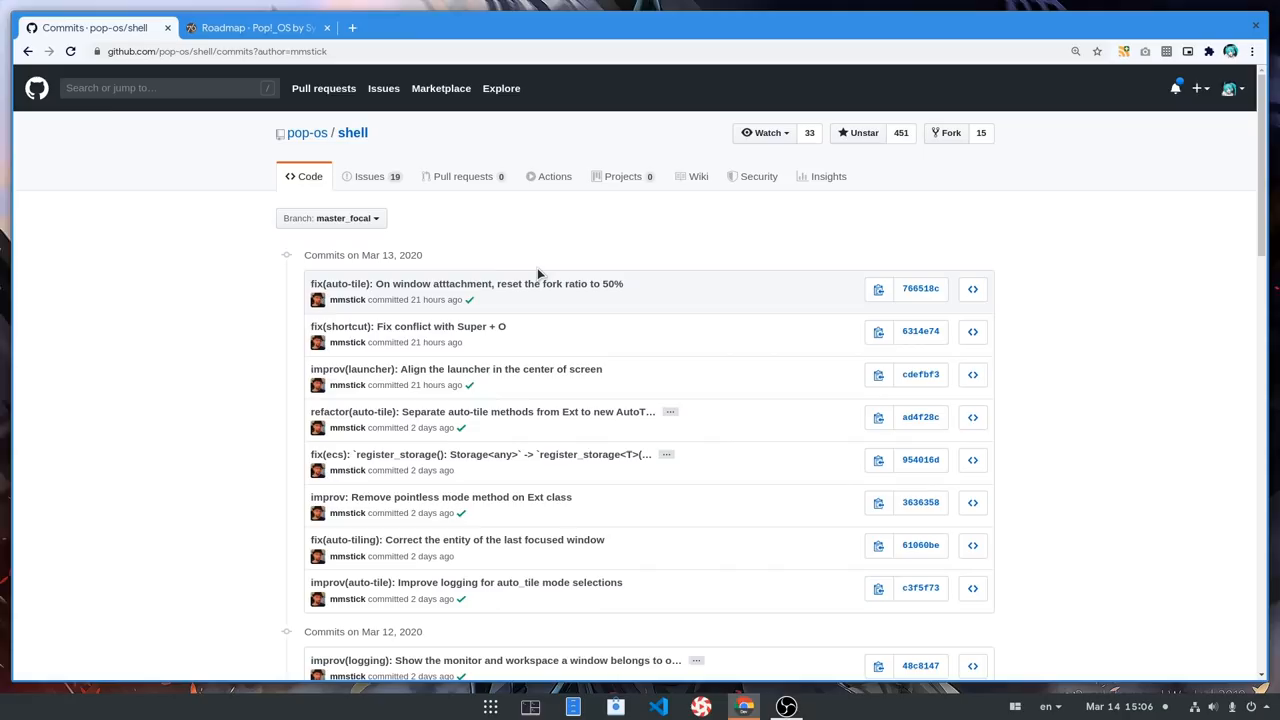
{"action": "mouse_move", "coordinate": [278, 27]}
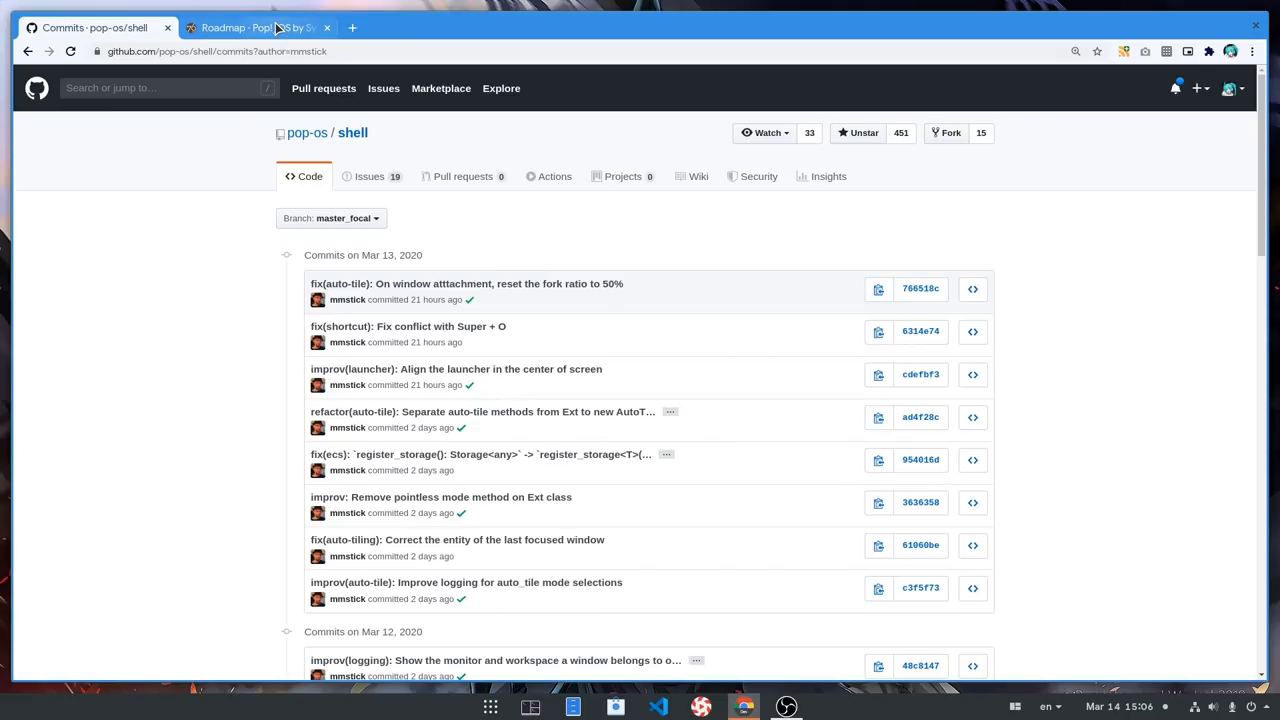
Switch to the Pop!_OS Roadmap tab and read through Async Fetcher, Flatpak Support and Installer.
{"action": "left_click", "coordinate": [250, 27]}
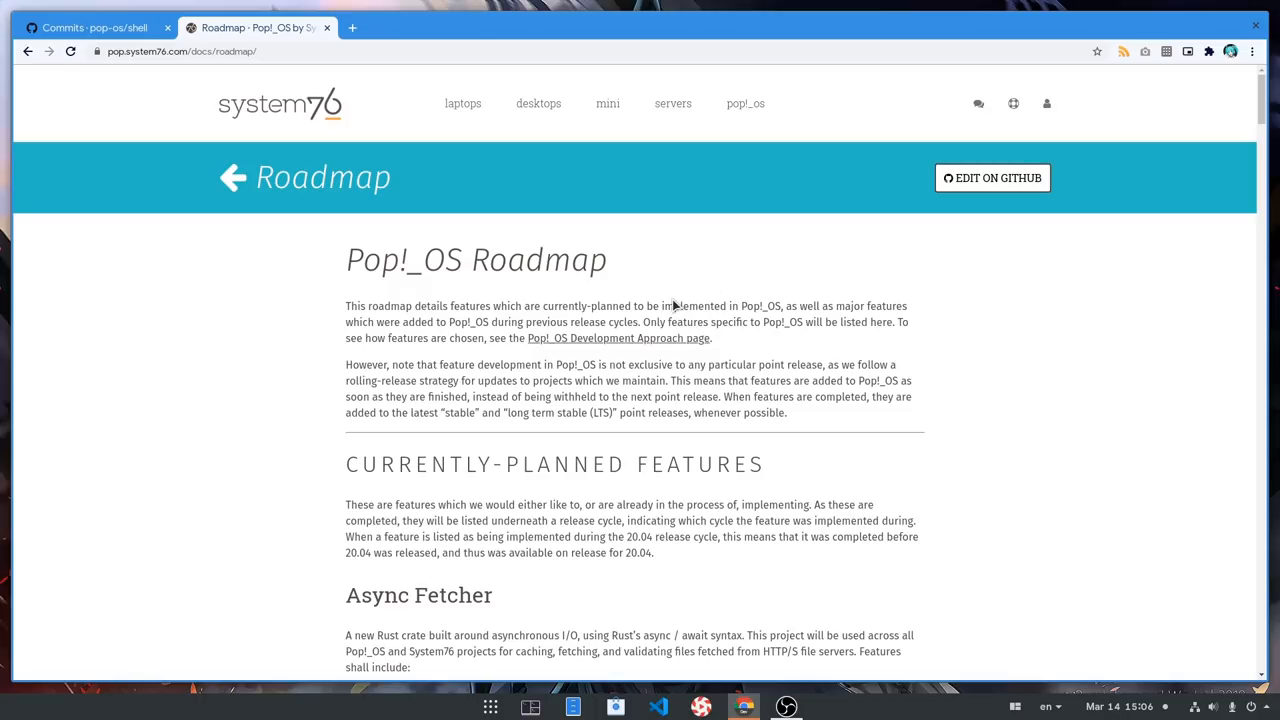
{"action": "mouse_move", "coordinate": [813, 256]}
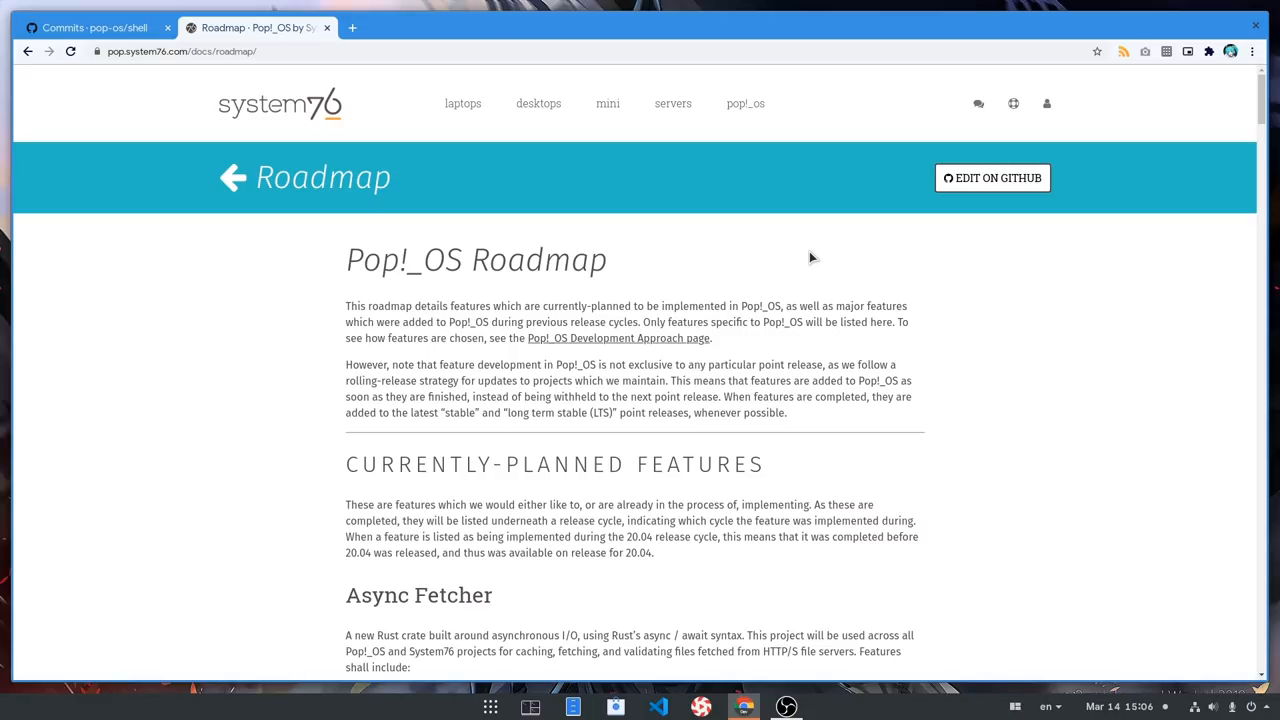
{"action": "scroll", "scroll_direction": "down", "scroll_amount": 3}
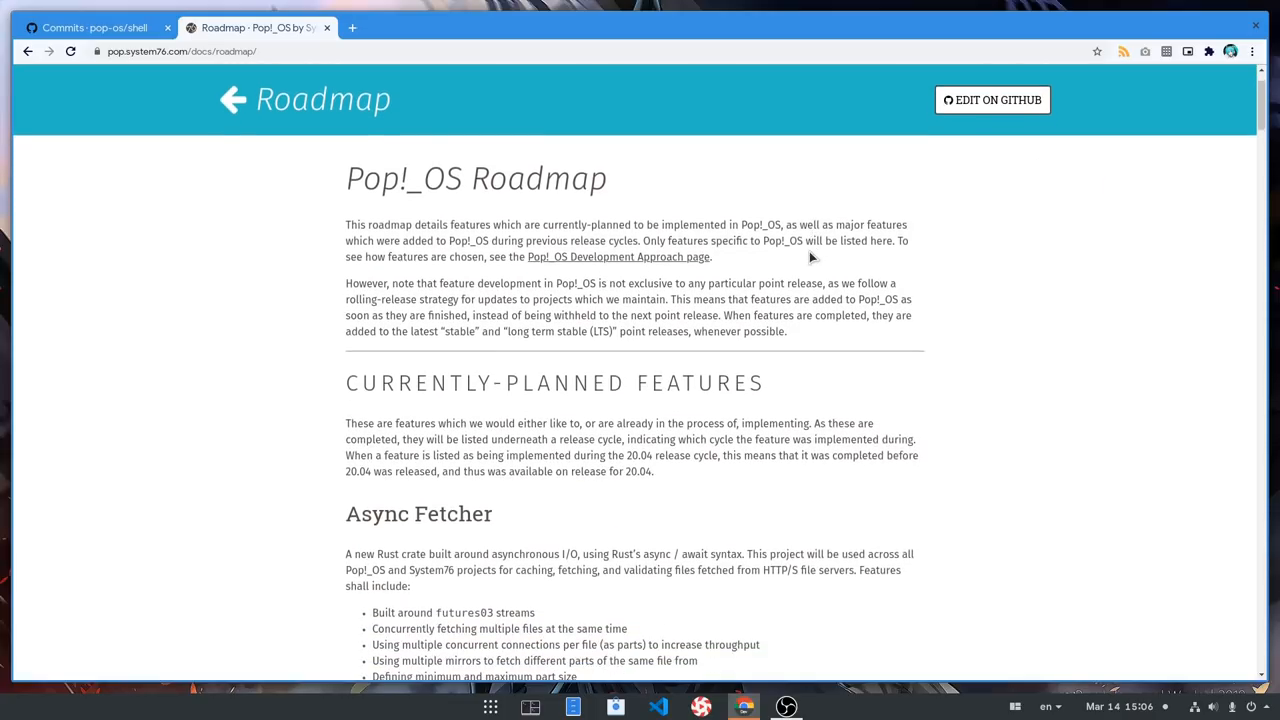
{"action": "scroll", "scroll_direction": "down", "scroll_amount": 3}
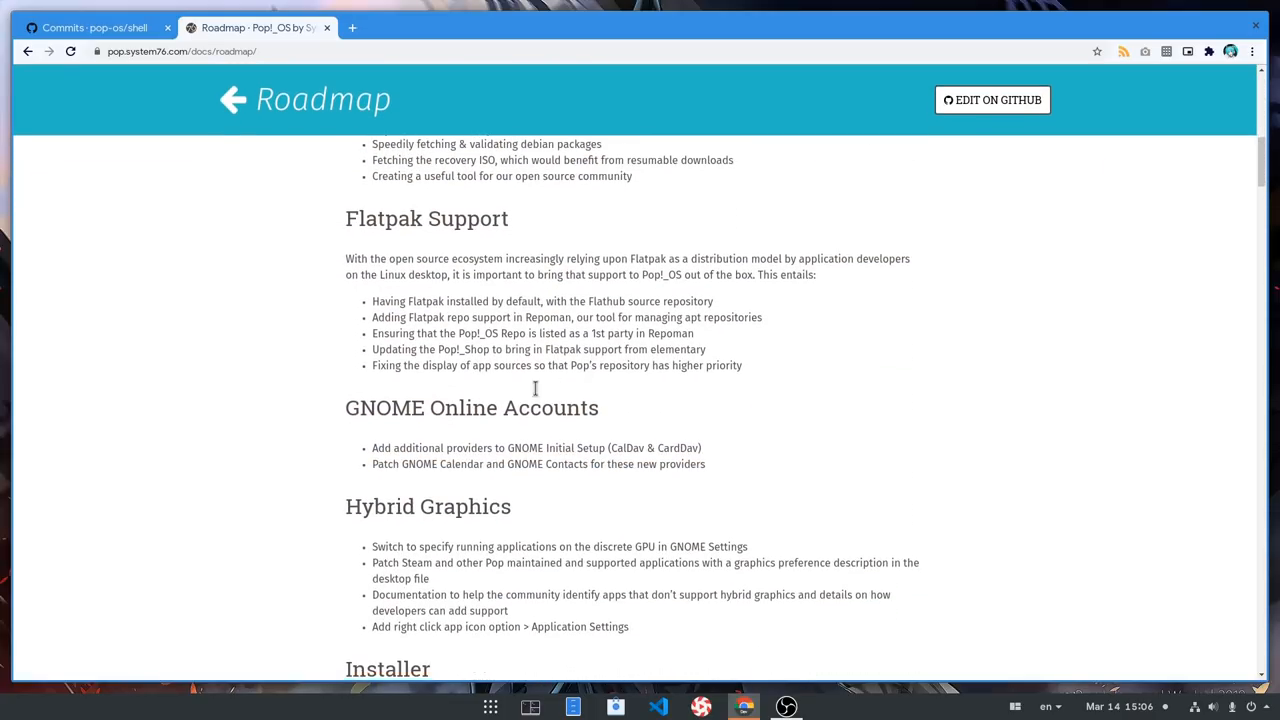
{"action": "scroll", "scroll_direction": "down", "scroll_amount": 3}
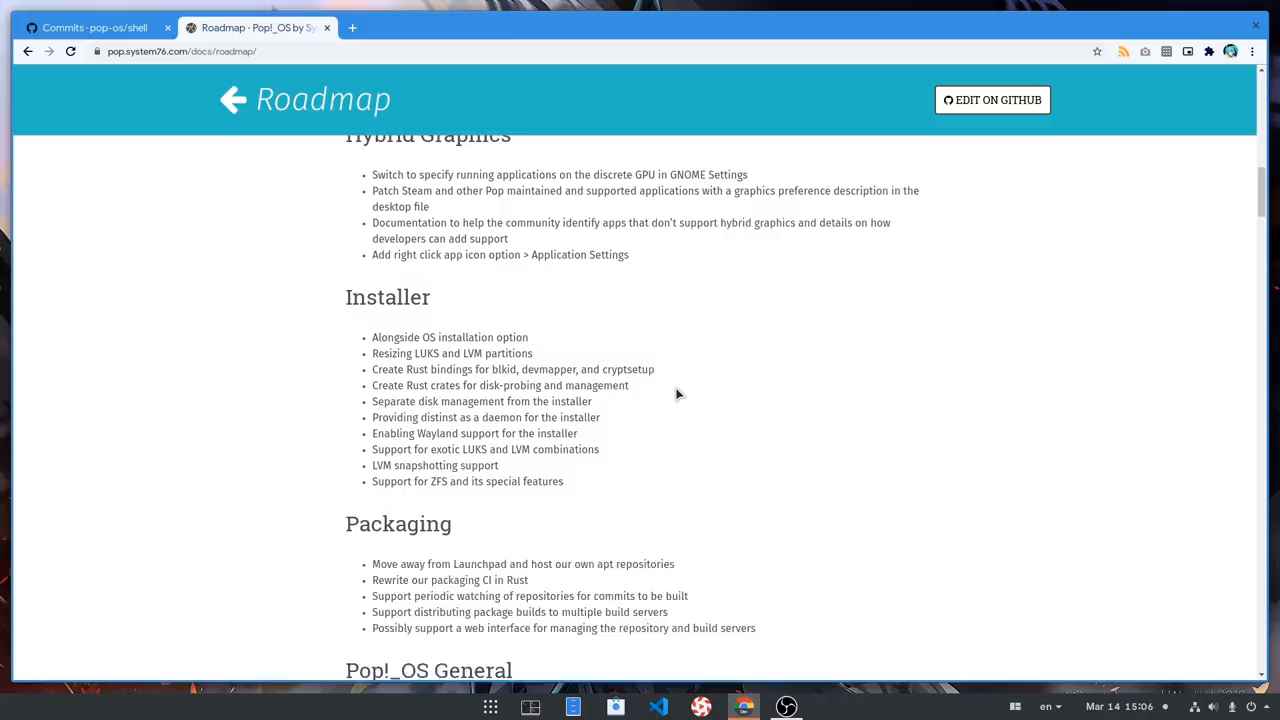
{"action": "scroll", "scroll_direction": "up", "scroll_amount": 3}
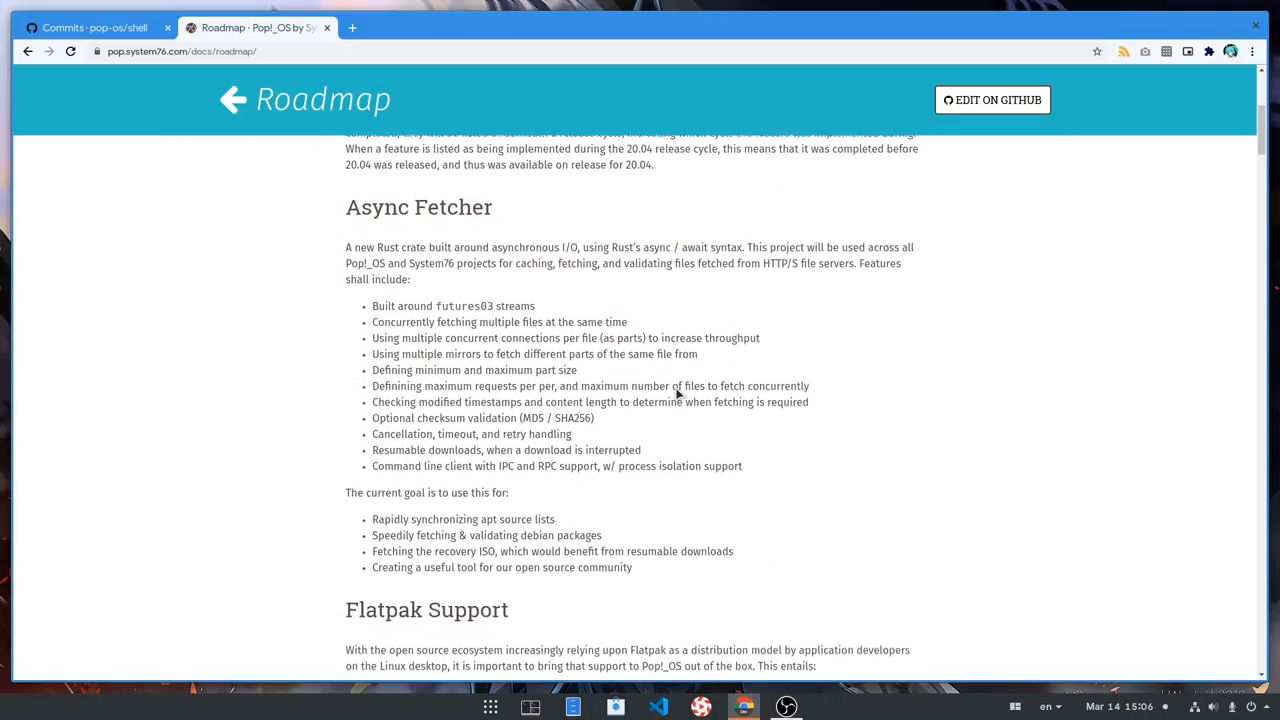
{"action": "scroll", "scroll_direction": "up", "scroll_amount": 3}
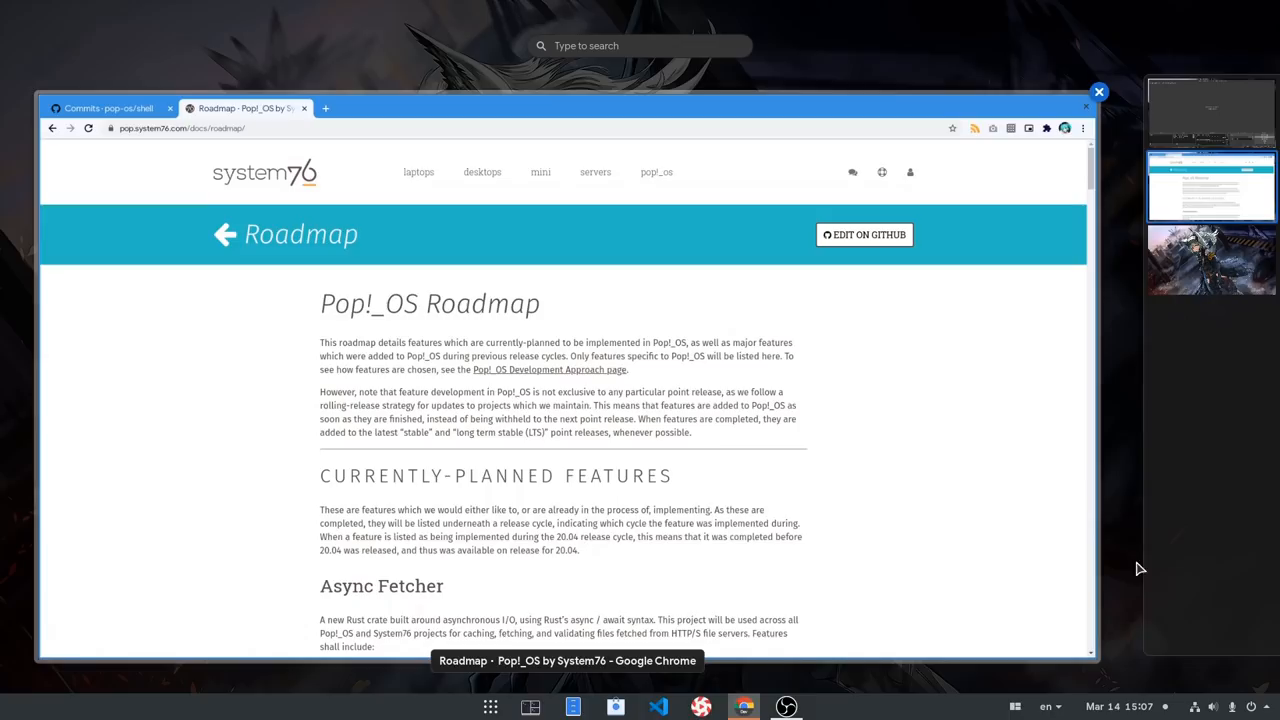
Move to the empty workspace and launch Files from the dock.
{"action": "left_click", "coordinate": [1098, 91]}
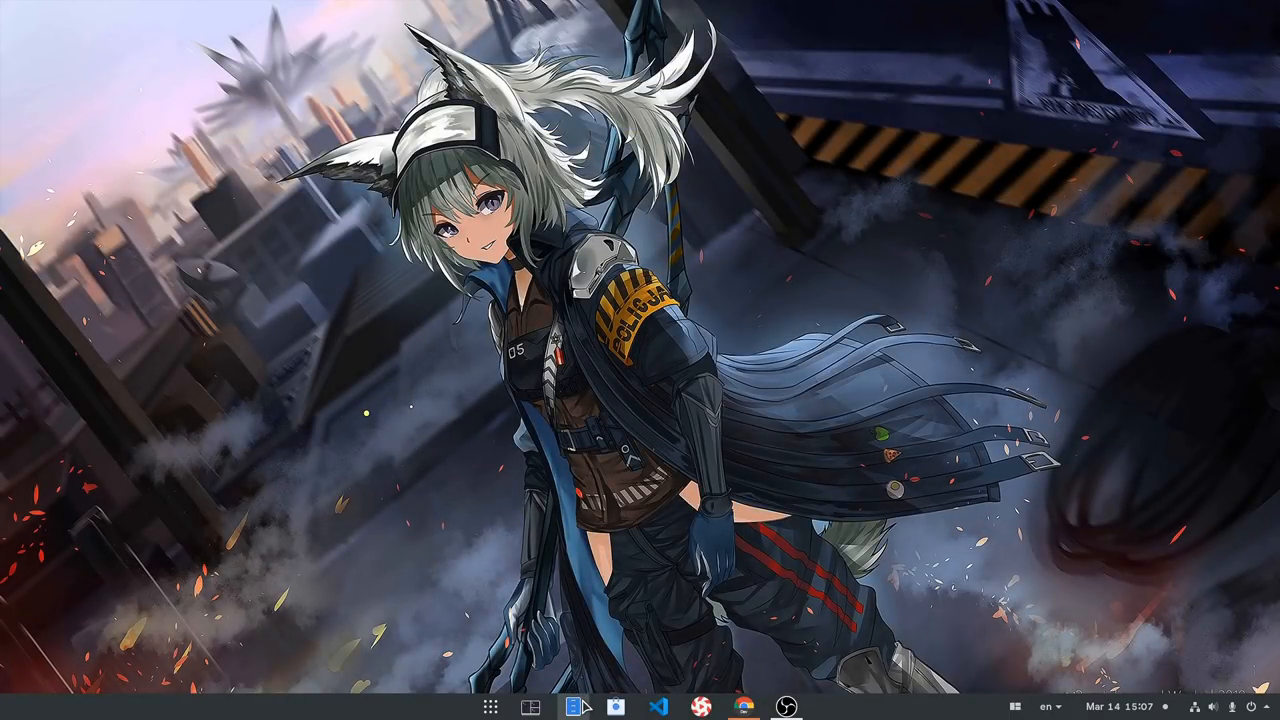
{"action": "left_click", "coordinate": [573, 707]}
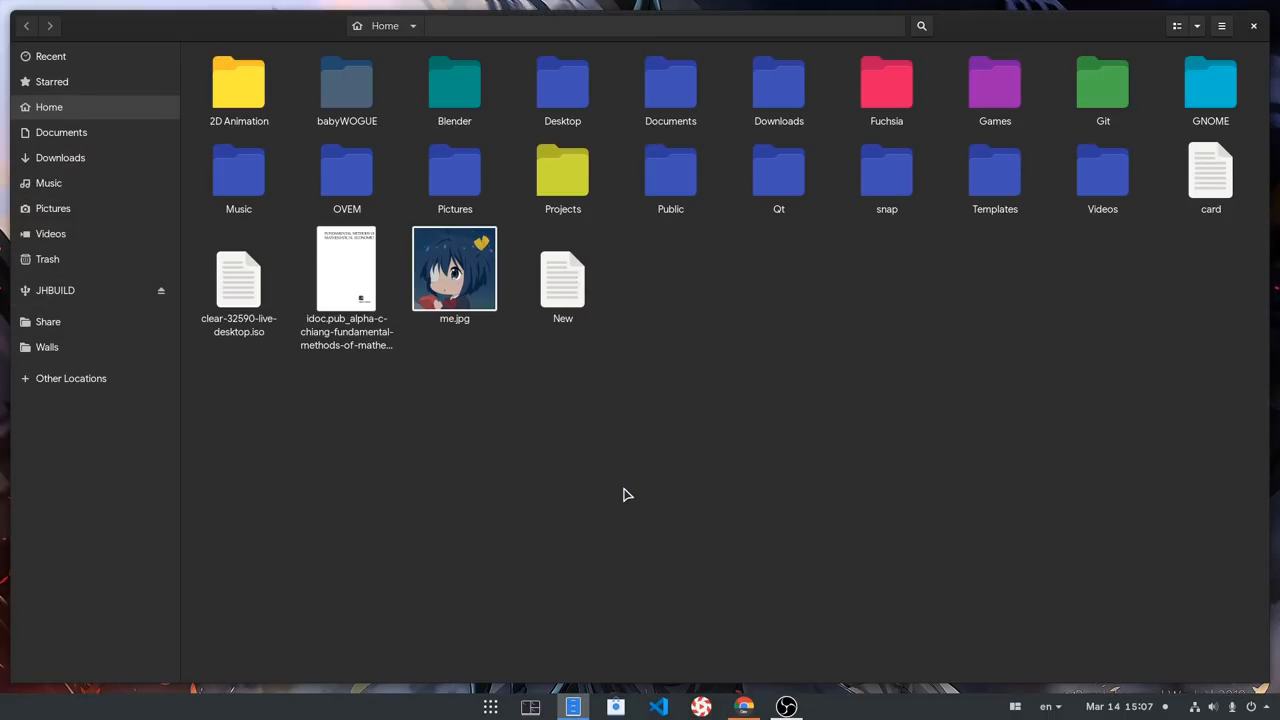
{"action": "mouse_move", "coordinate": [994, 685]}
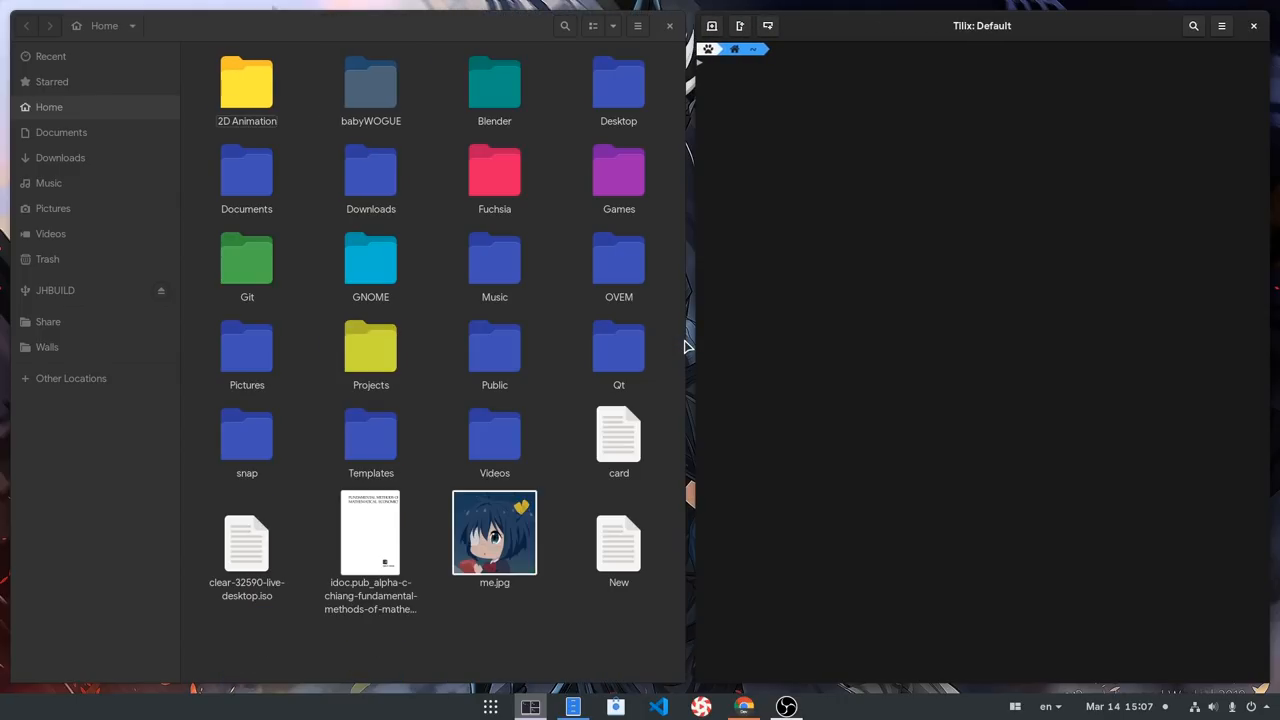
Launch another Tilix window so it stacks below the first terminal on the right.
{"action": "left_click", "coordinate": [711, 25]}
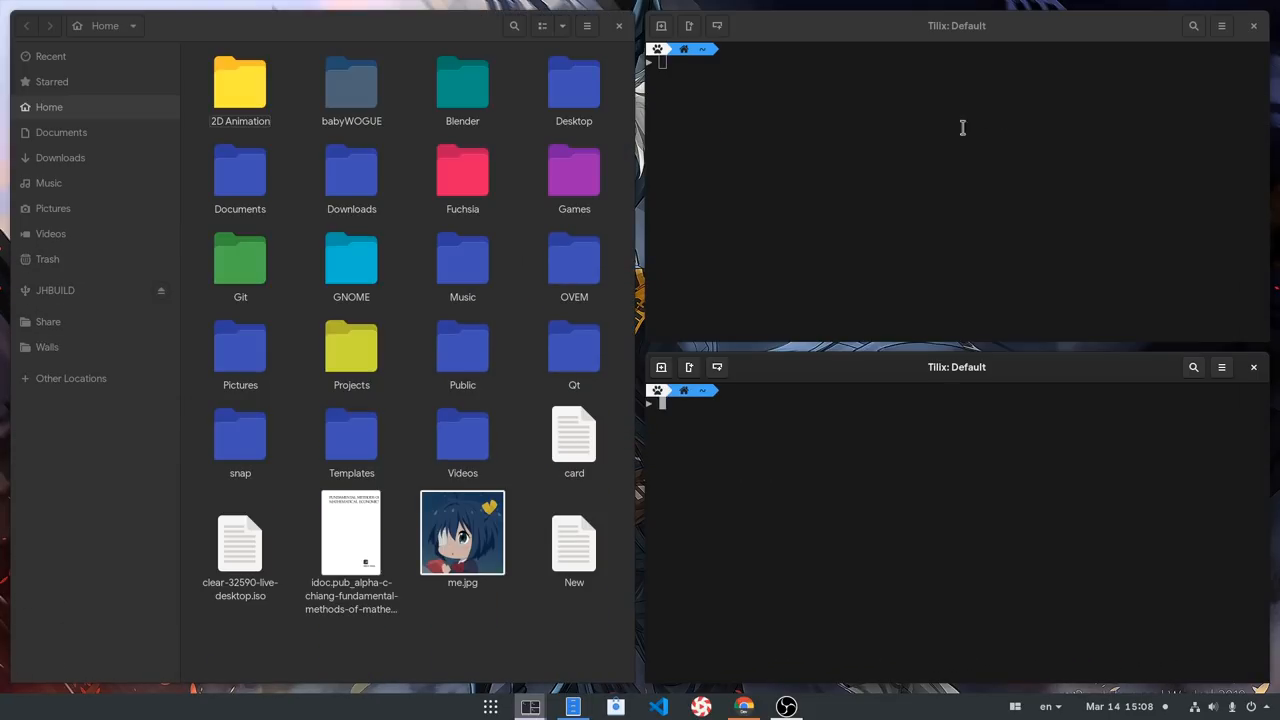
{"action": "mouse_move", "coordinate": [792, 223]}
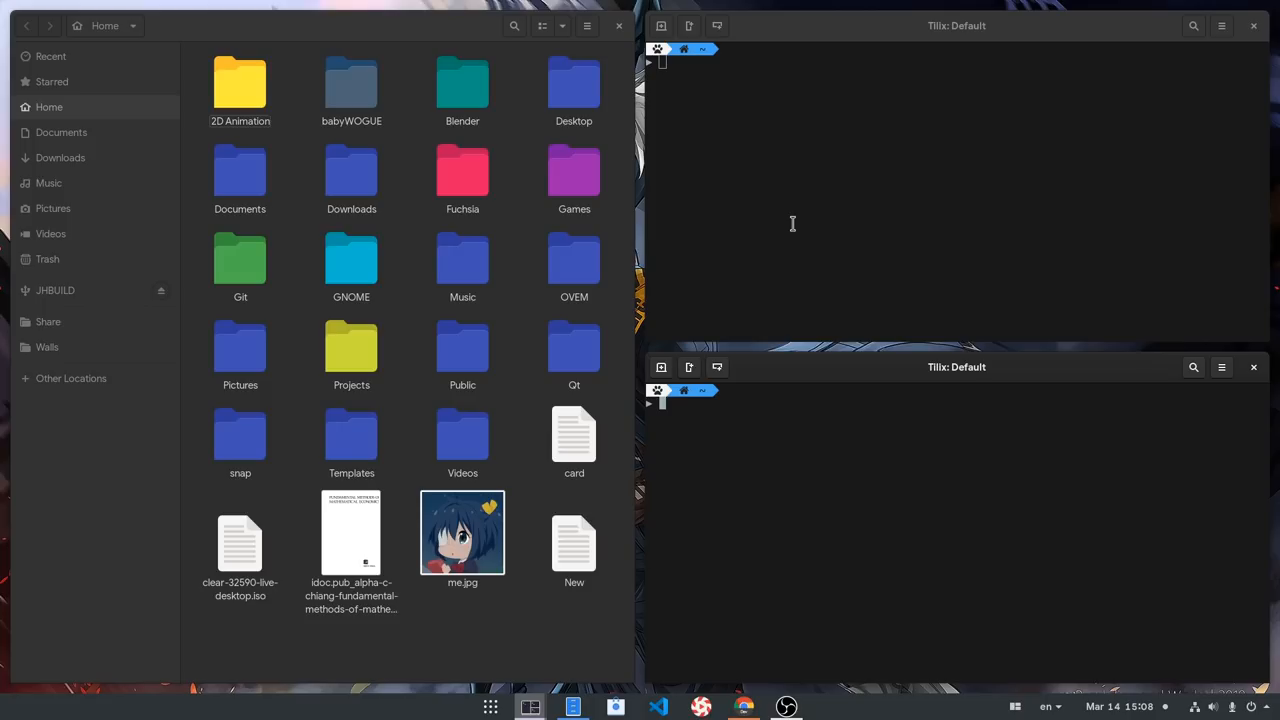
{"action": "mouse_move", "coordinate": [655, 301]}
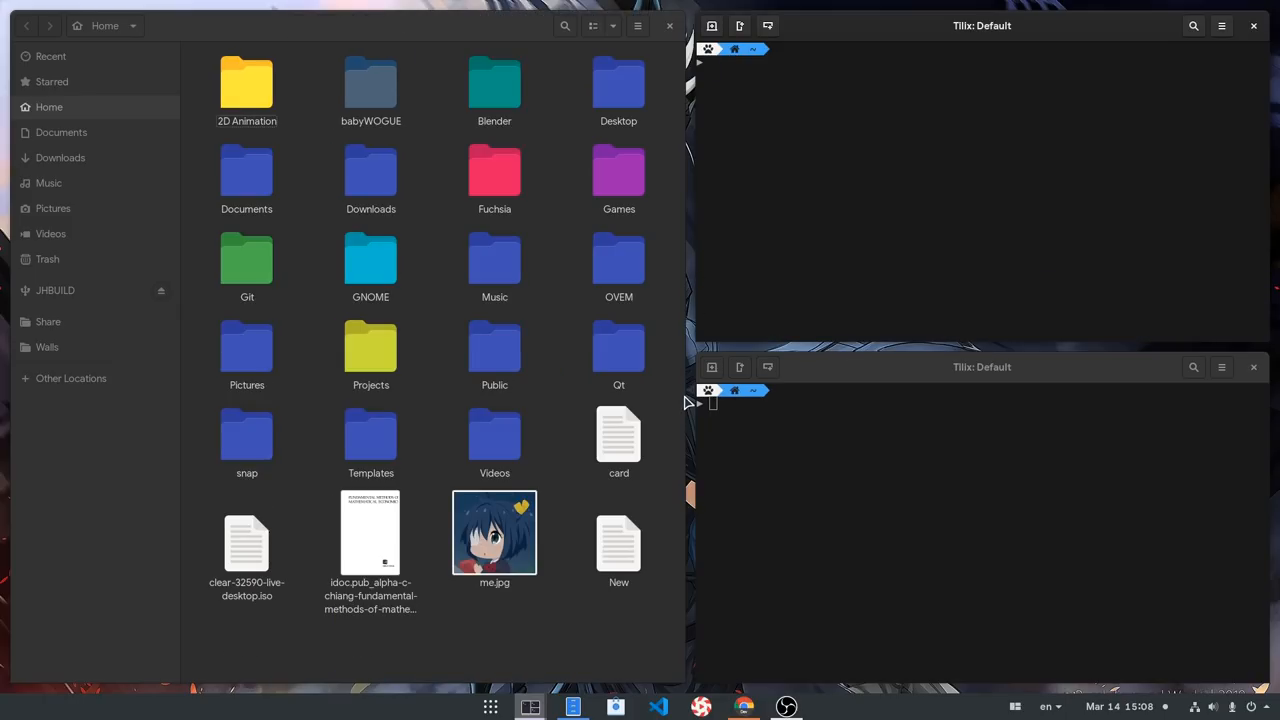
Shrink the Files tile and move Files beneath the two Tilix terminals.
{"action": "left_click_drag", "start_coordinate": [686, 400], "coordinate": [362, 400]}
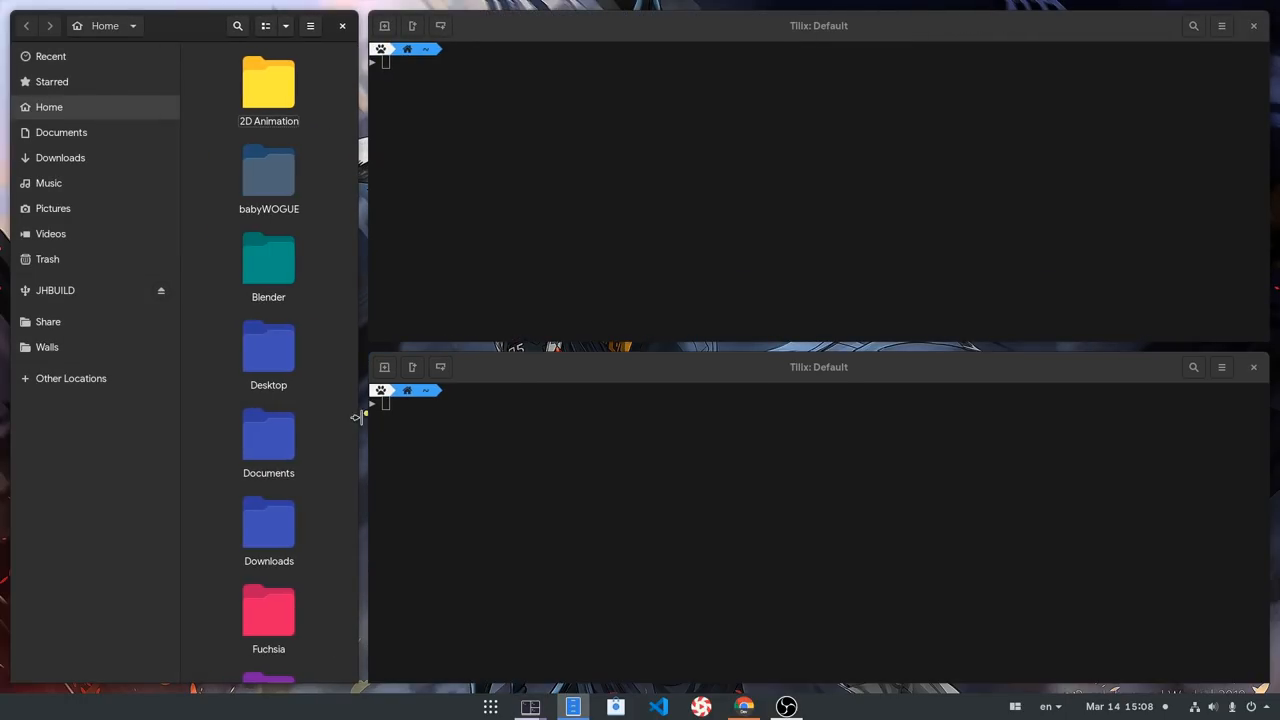
{"action": "left_click_drag", "start_coordinate": [362, 416], "coordinate": [660, 416]}
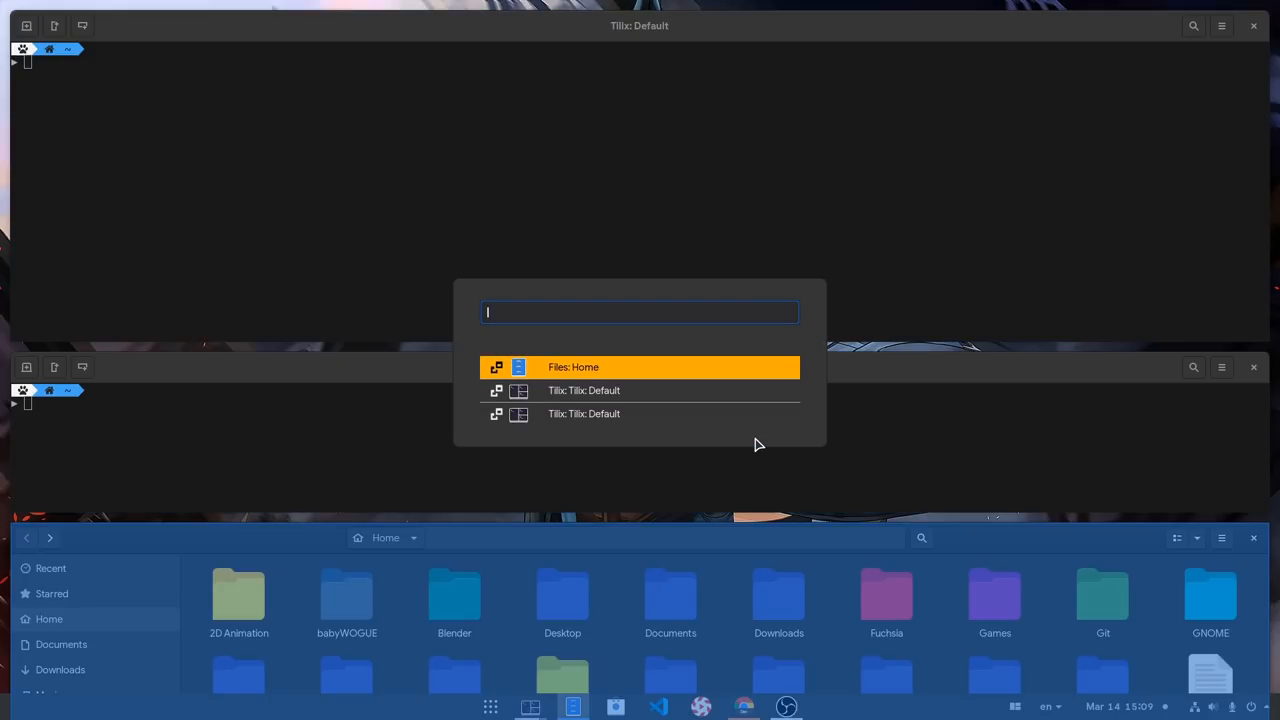
{"action": "key", "text": "Escape"}
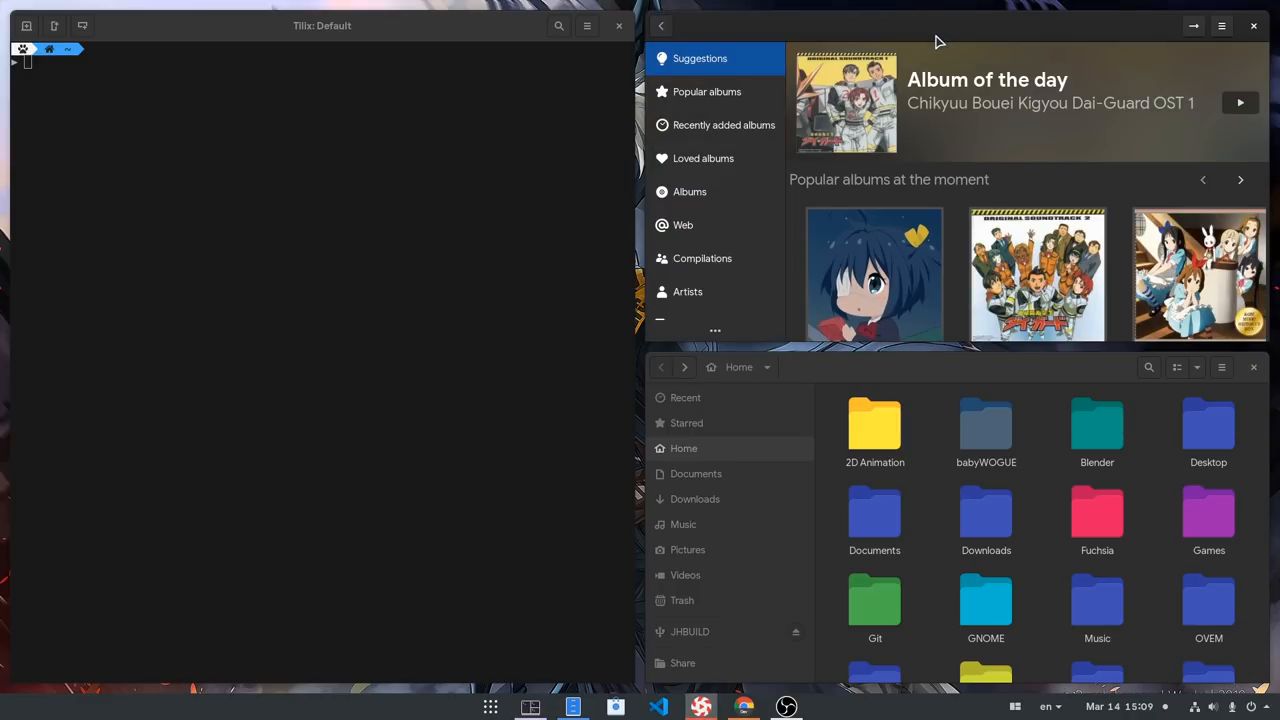
{"action": "mouse_move", "coordinate": [500, 42]}
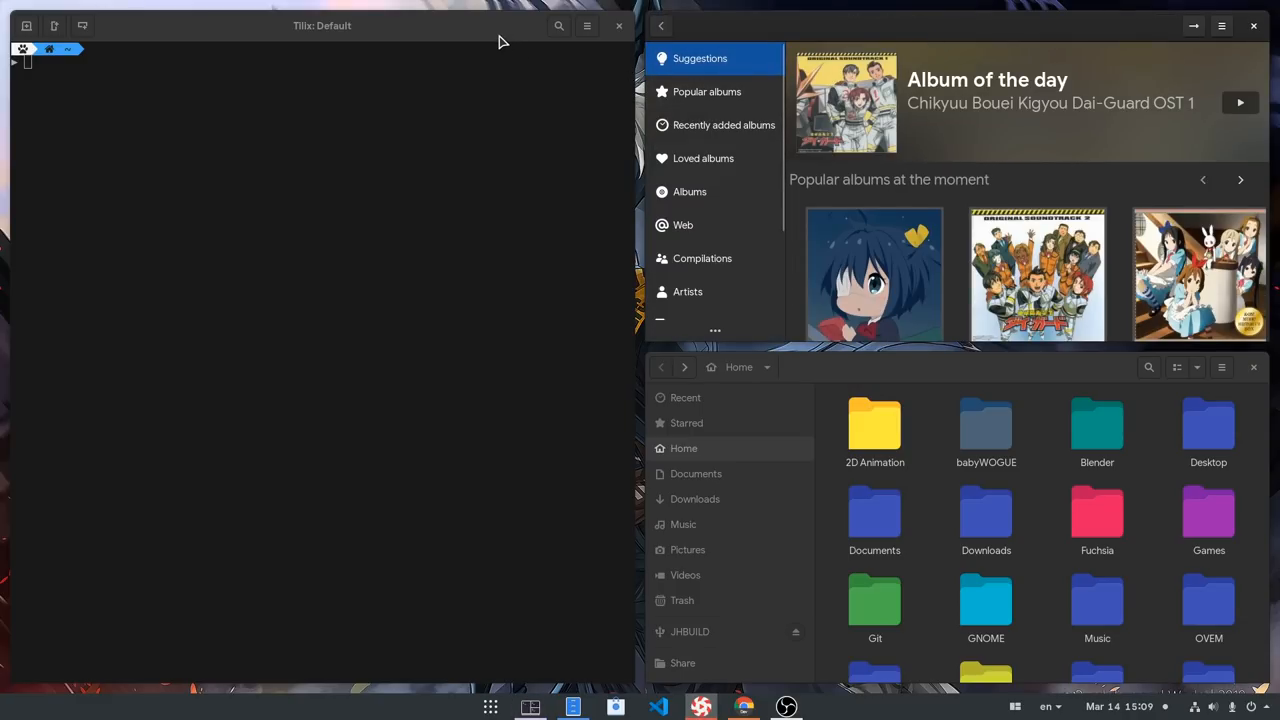
Open the Activities overview with Super to reach the next empty workspace.
{"action": "key", "text": "Super"}
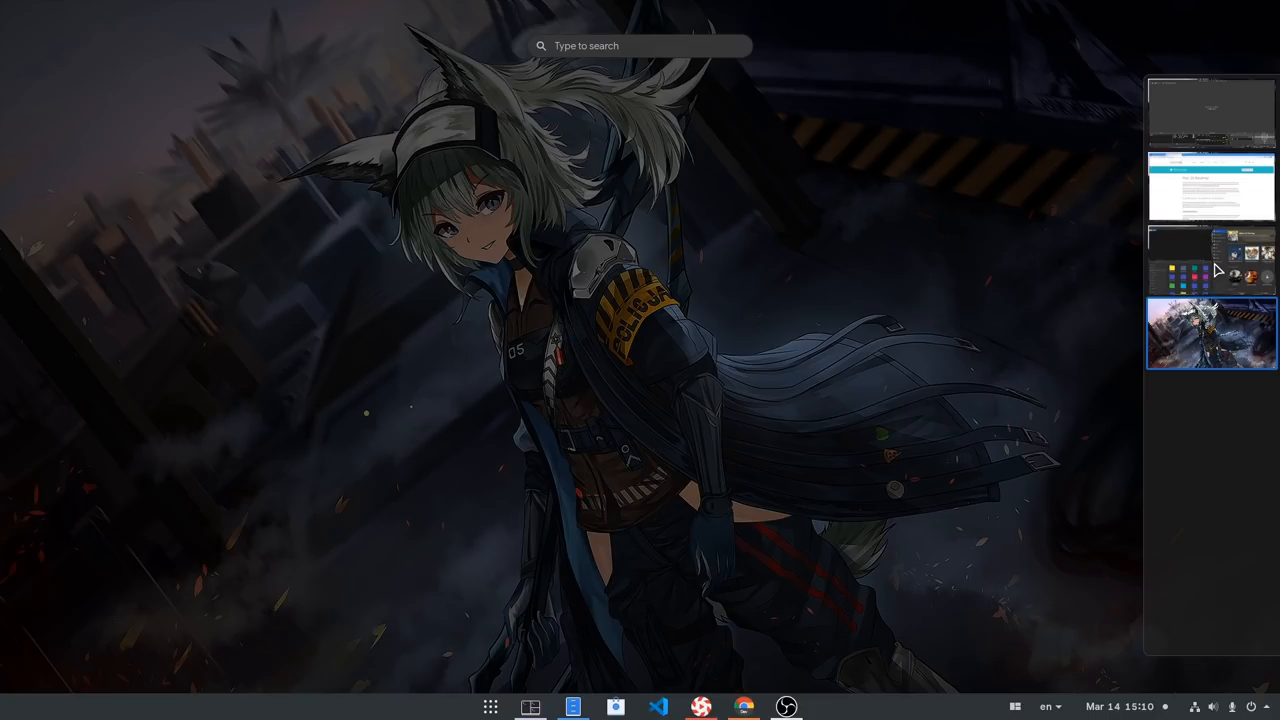
{"action": "mouse_move", "coordinate": [1177, 312]}
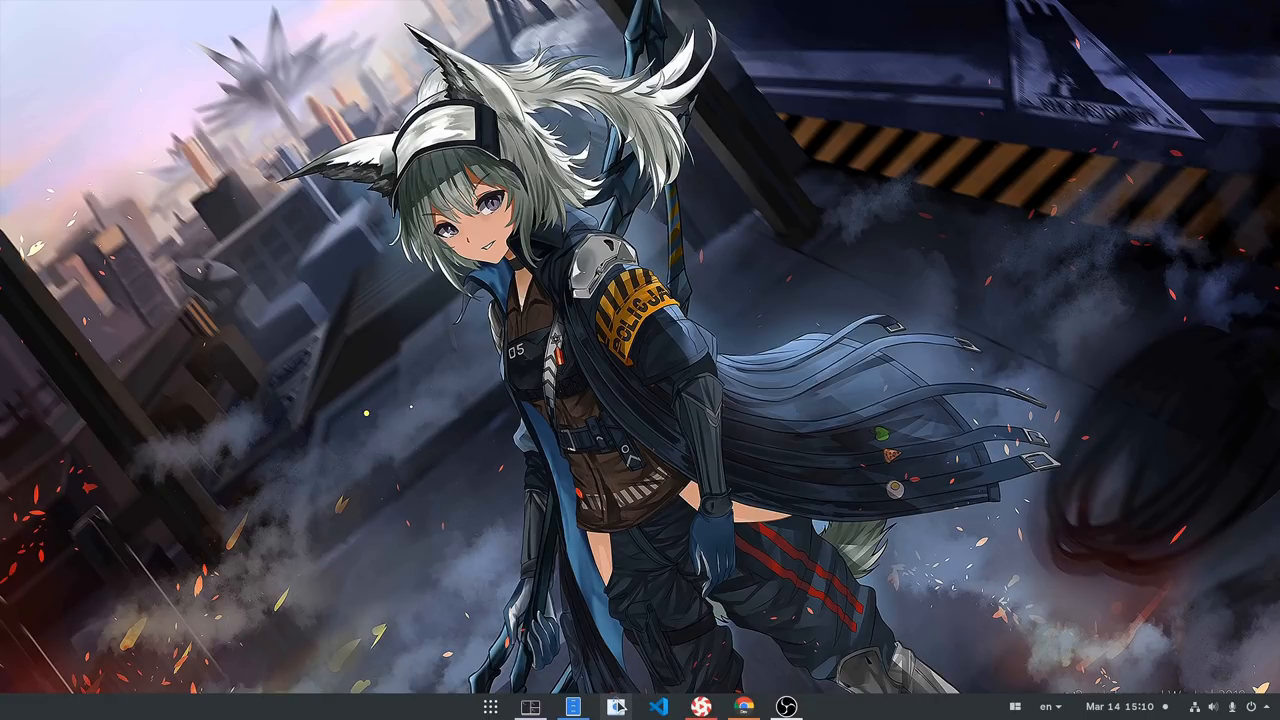
Launch GNOME Software from the dock, showing its Explore page with Editor's Picks.
{"action": "left_click", "coordinate": [615, 707]}
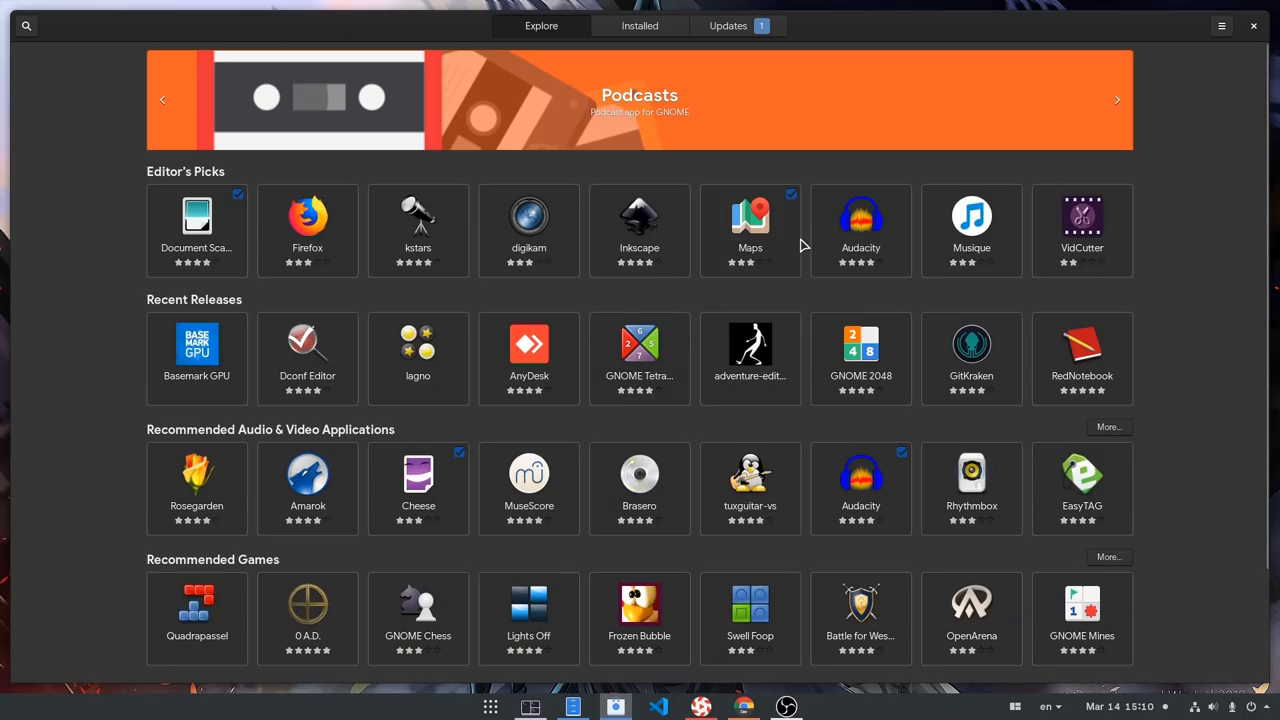